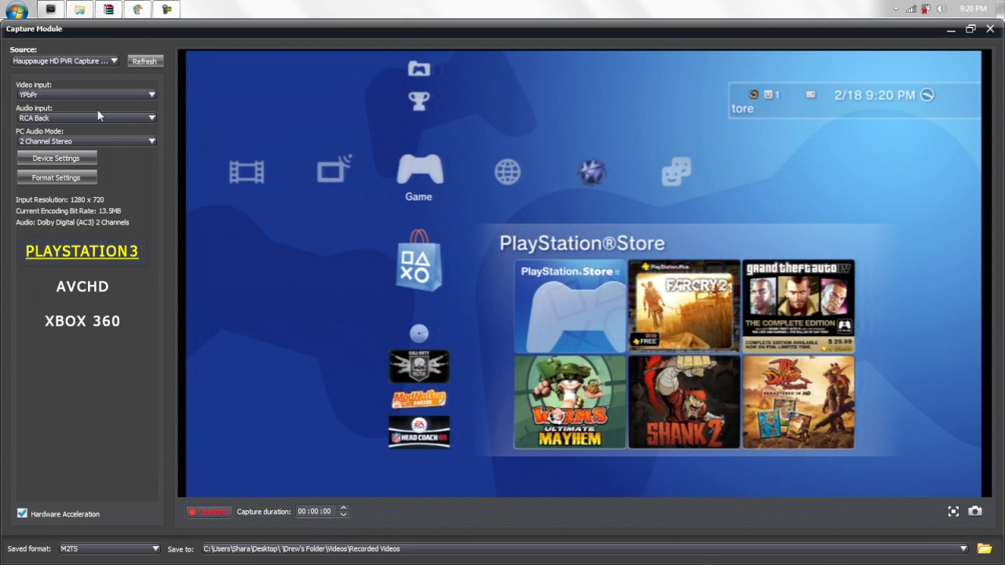
{"action": "mouse_move", "coordinate": [620, 162]}
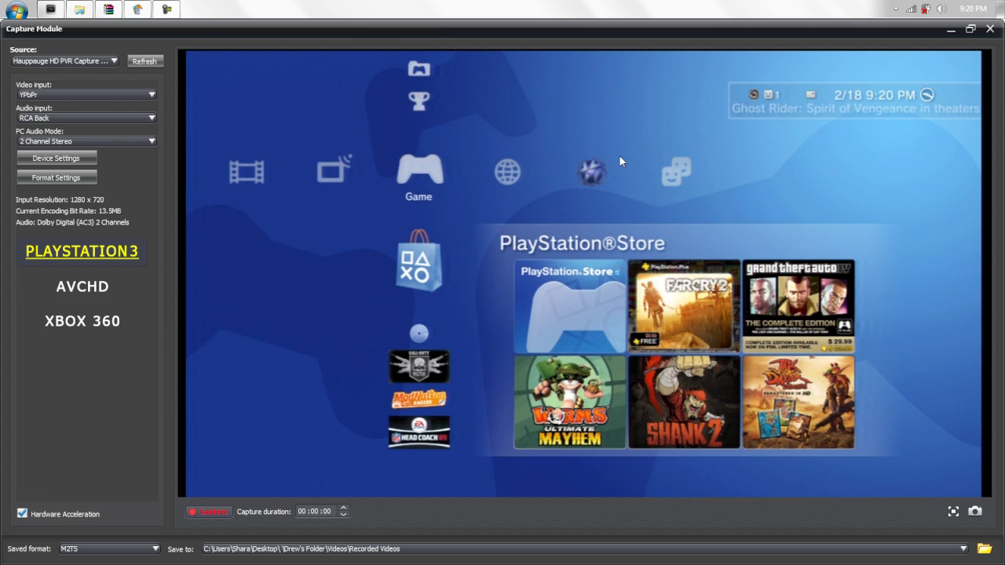
{"action": "mouse_move", "coordinate": [330, 142]}
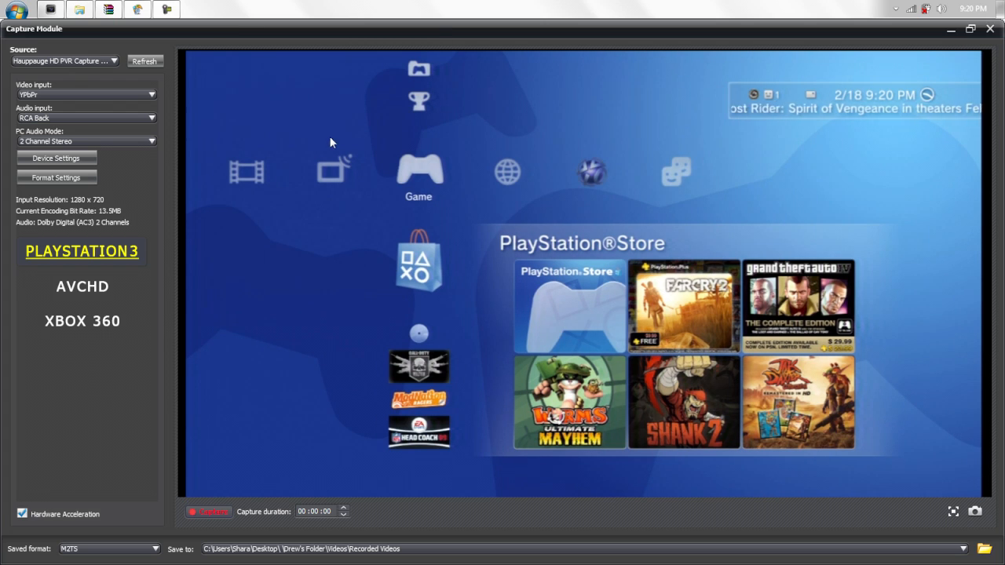
{"action": "mouse_move", "coordinate": [553, 195]}
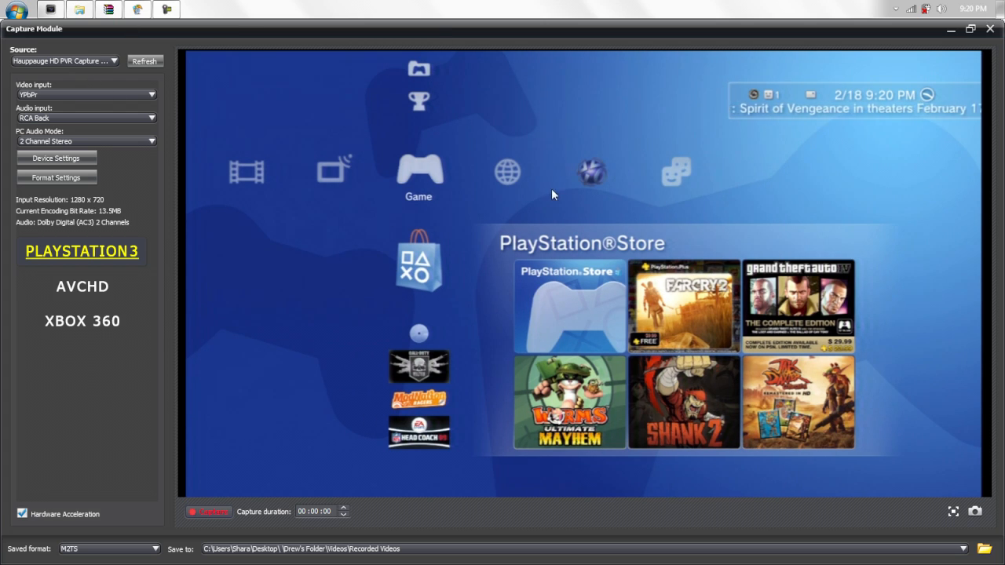
{"action": "mouse_move", "coordinate": [452, 184]}
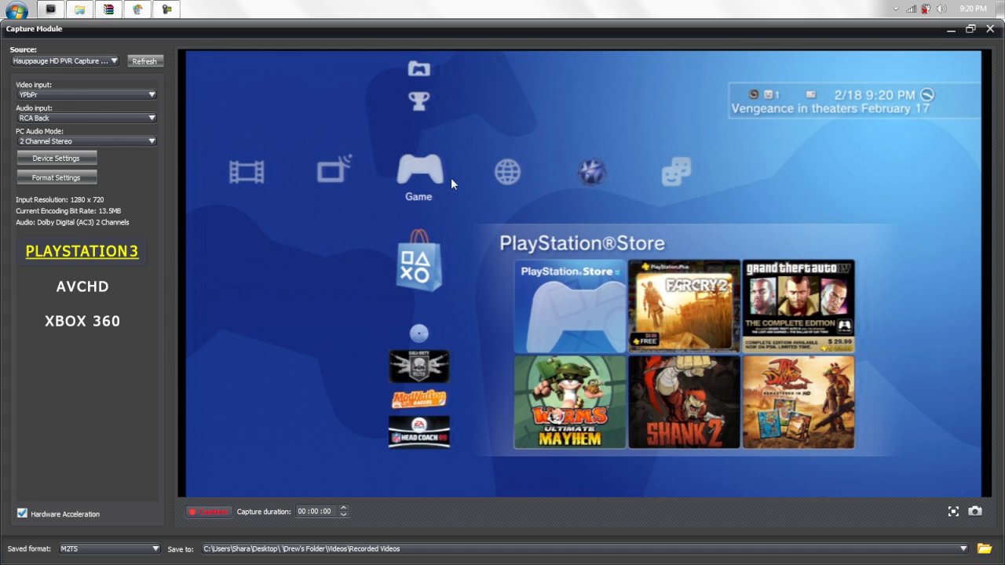
{"action": "mouse_move", "coordinate": [468, 234]}
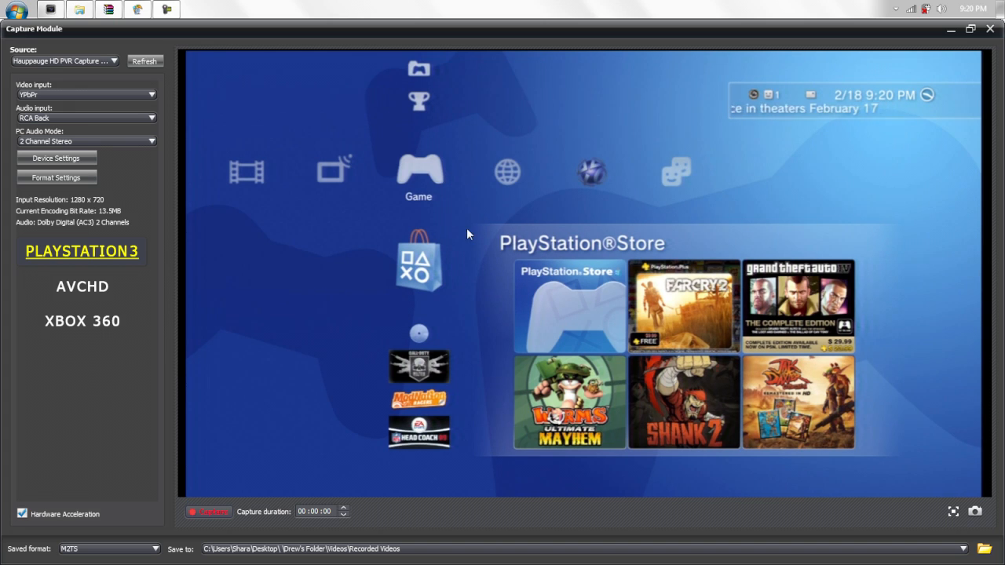
{"action": "mouse_move", "coordinate": [85, 469]}
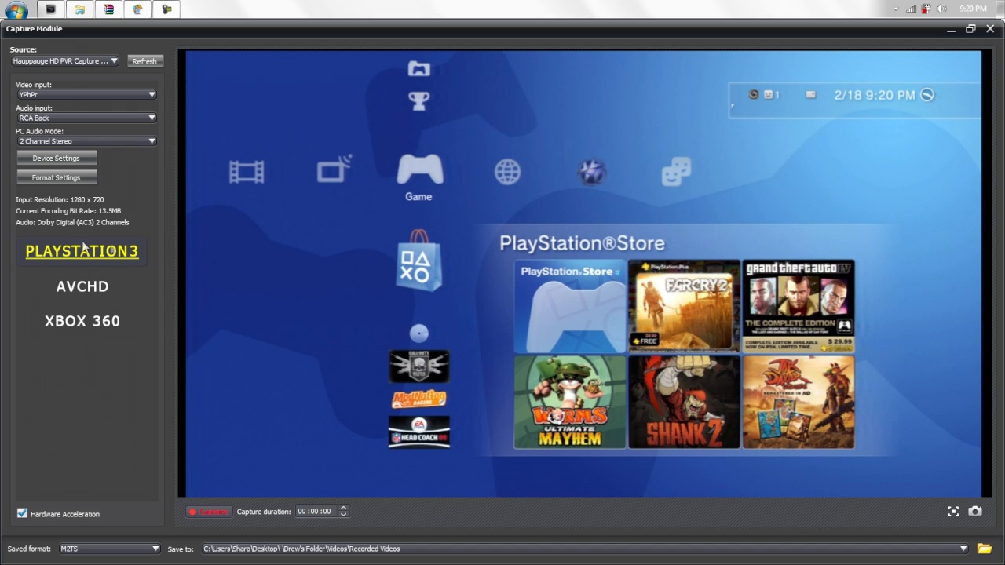
{"action": "mouse_move", "coordinate": [253, 141]}
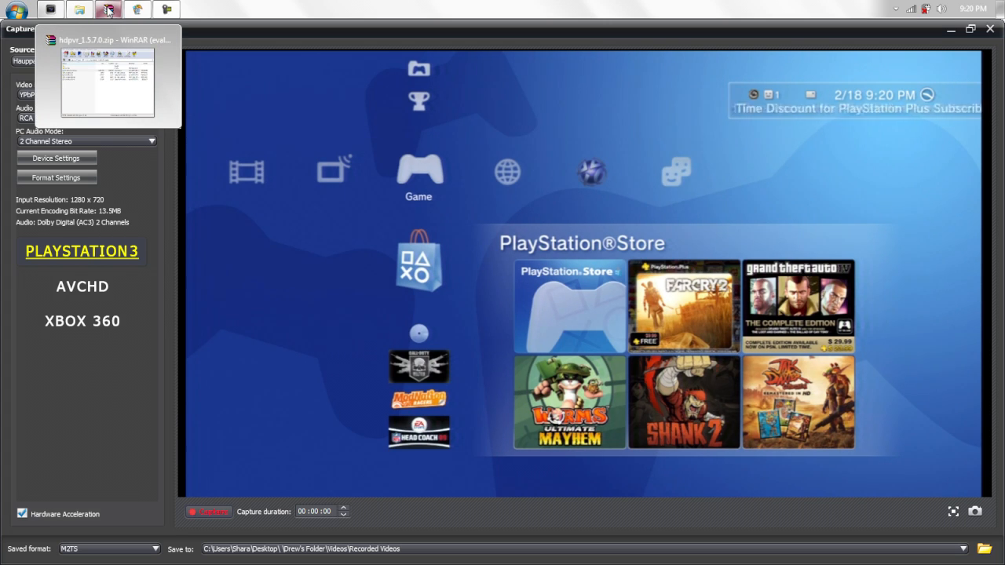
Show the hdpvr zip archive with HcwDriverInstall.exe and driver files, then close it.
{"action": "left_click", "coordinate": [106, 79]}
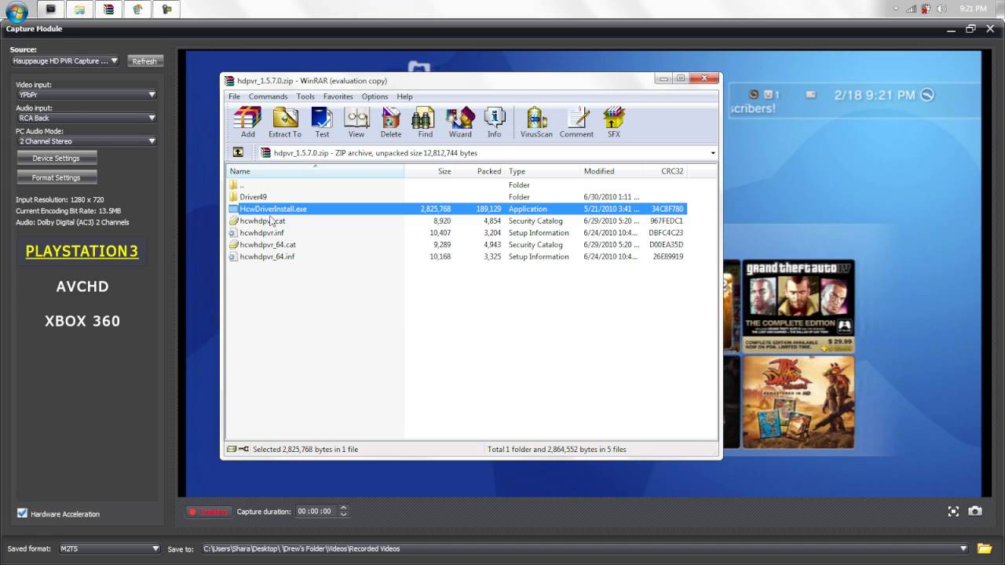
{"action": "mouse_move", "coordinate": [266, 218]}
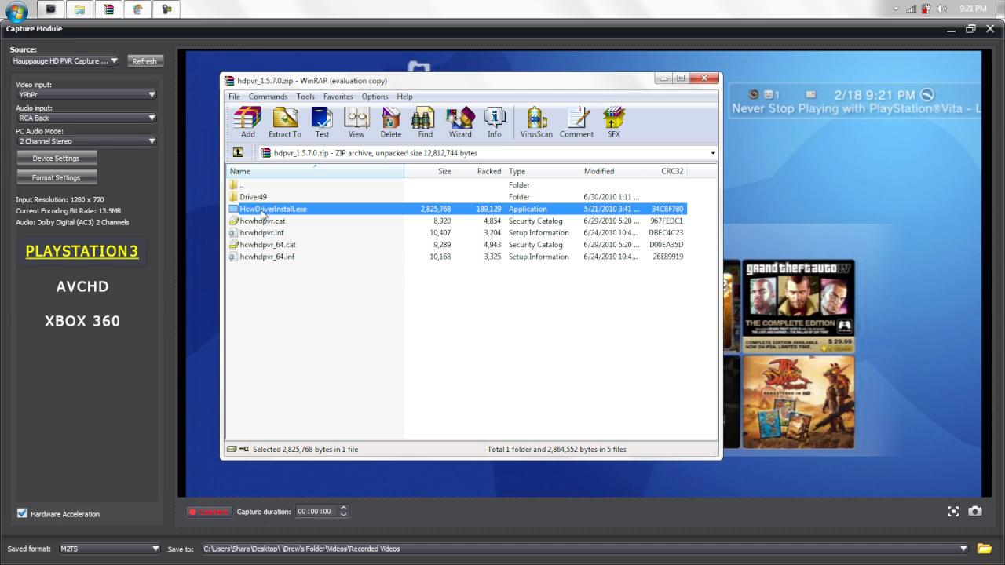
{"action": "mouse_move", "coordinate": [264, 217]}
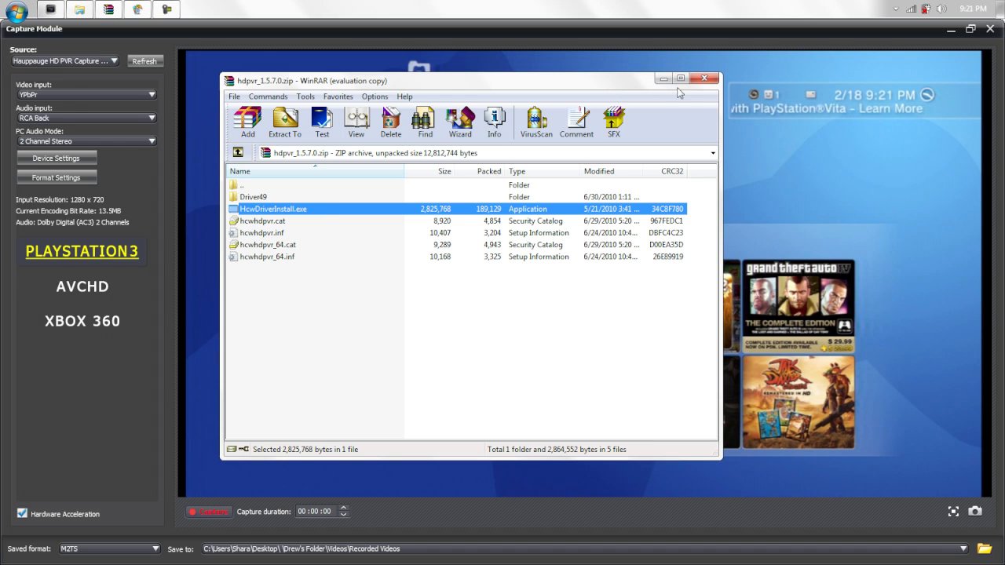
{"action": "left_click", "coordinate": [704, 78]}
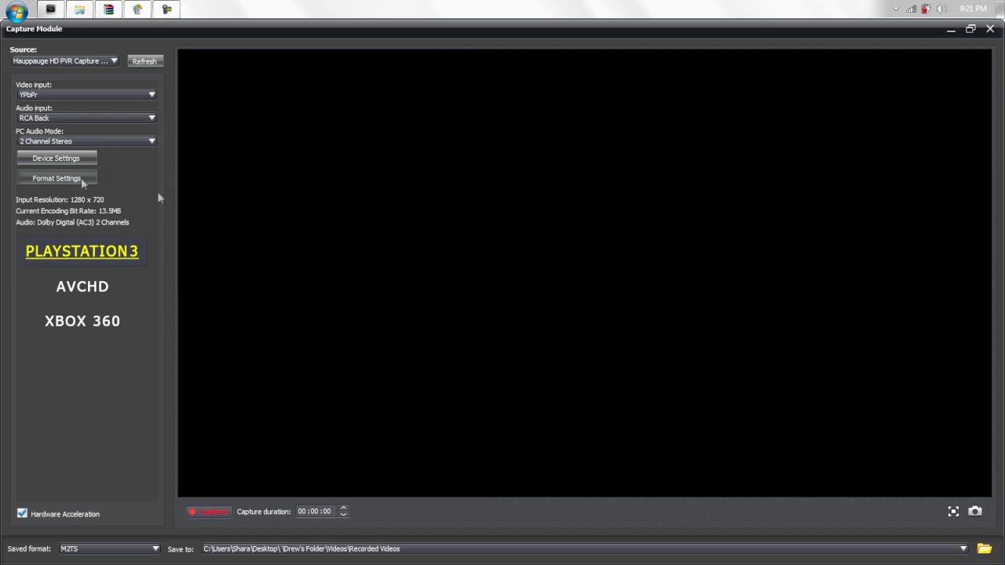
{"action": "mouse_move", "coordinate": [352, 228]}
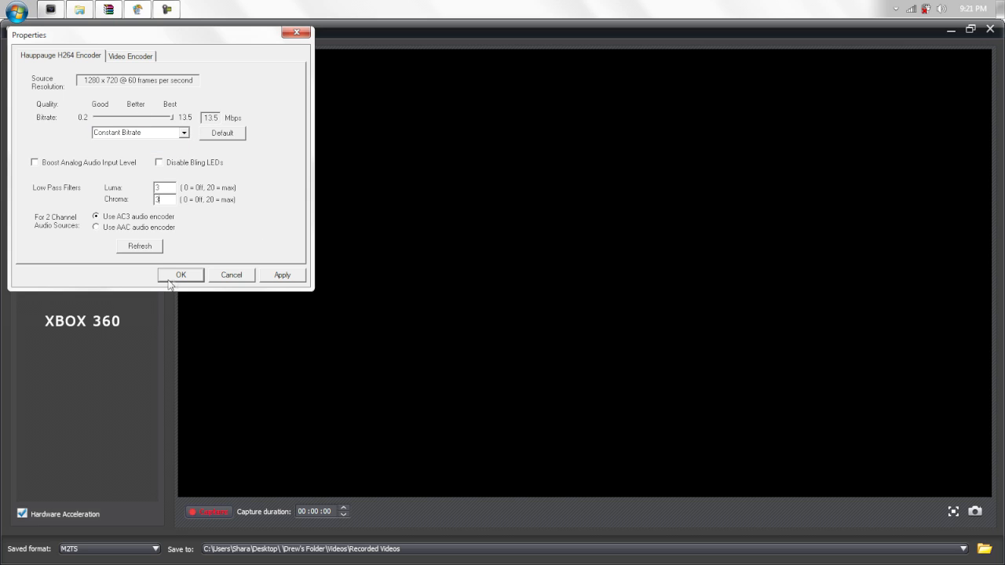
Confirm the Hauppauge H264 encoder at 13.5 Mbps constant bitrate.
{"action": "left_click", "coordinate": [180, 274]}
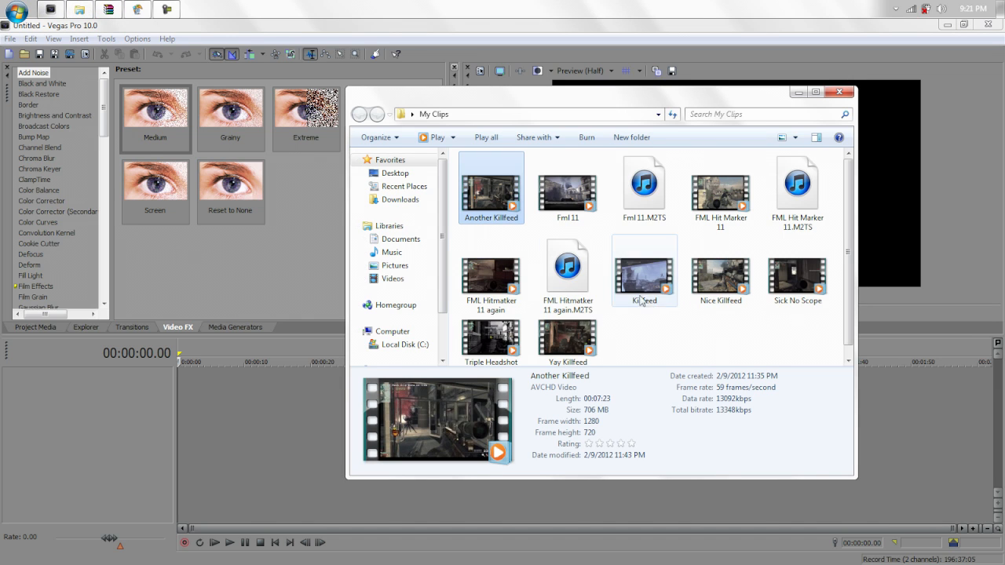
Import a recorded gameplay clip from My Clips onto the timeline.
{"action": "left_click", "coordinate": [719, 188]}
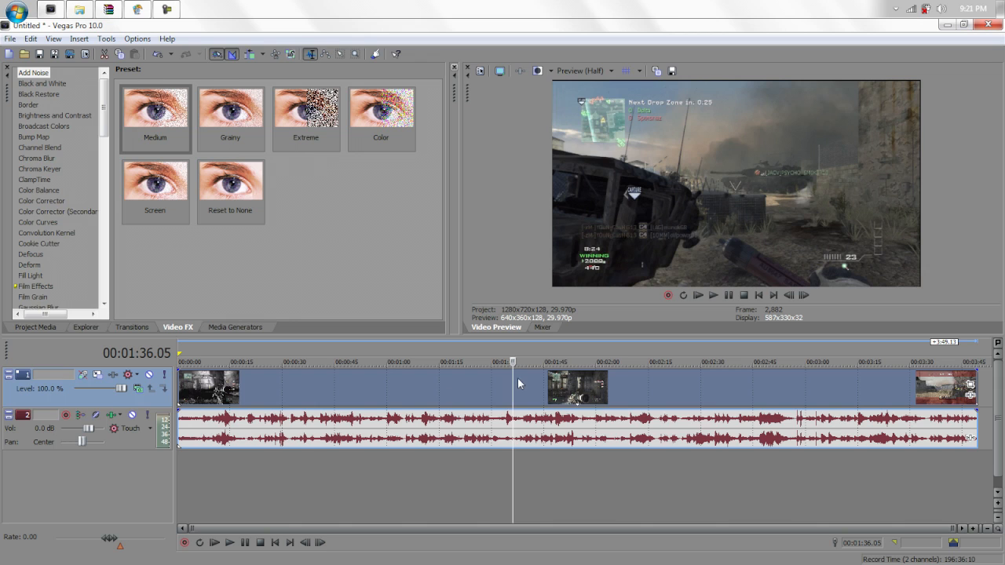
Enable the Force Resample switch on the gameplay video event.
{"action": "right_click", "coordinate": [518, 385]}
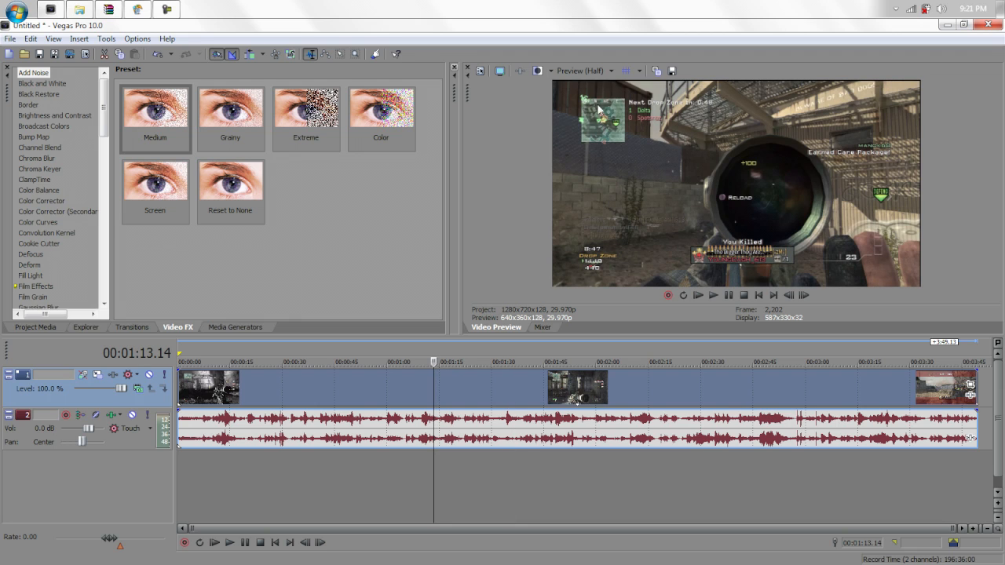
{"action": "left_click", "coordinate": [584, 71]}
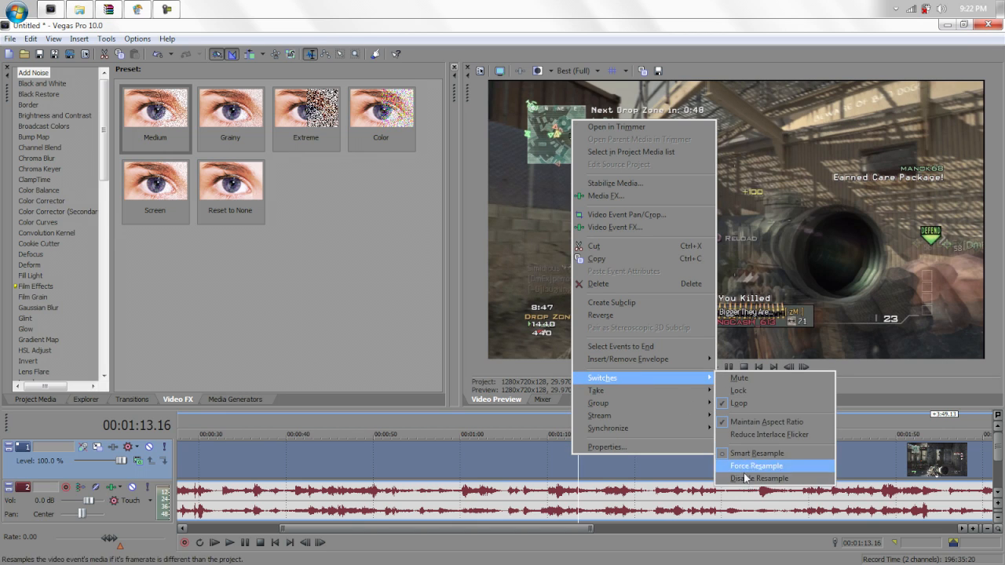
{"action": "left_click", "coordinate": [757, 465]}
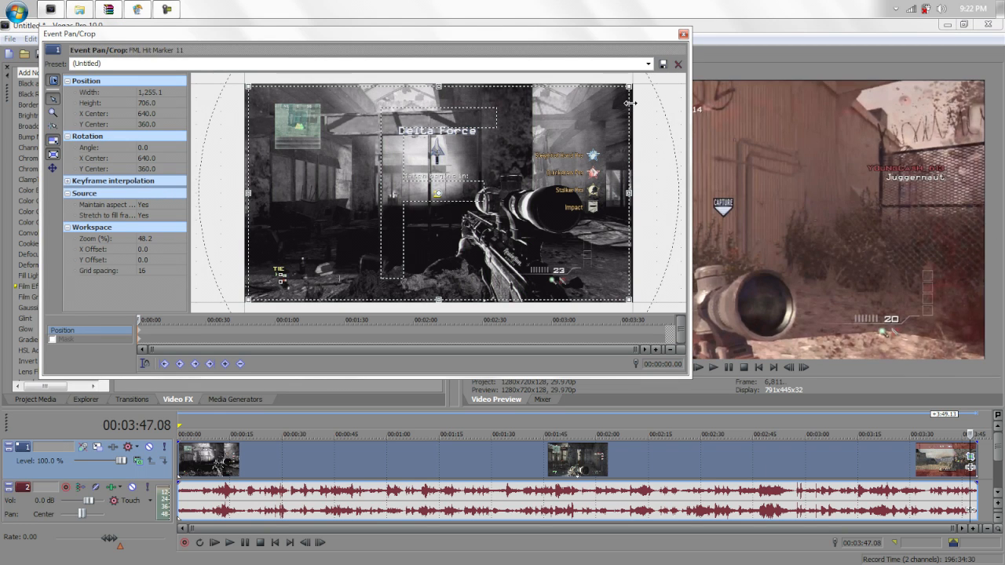
Show the project's video properties: 1280x720, 29.970 NTSC progressive, Best quality.
{"action": "left_click", "coordinate": [647, 62]}
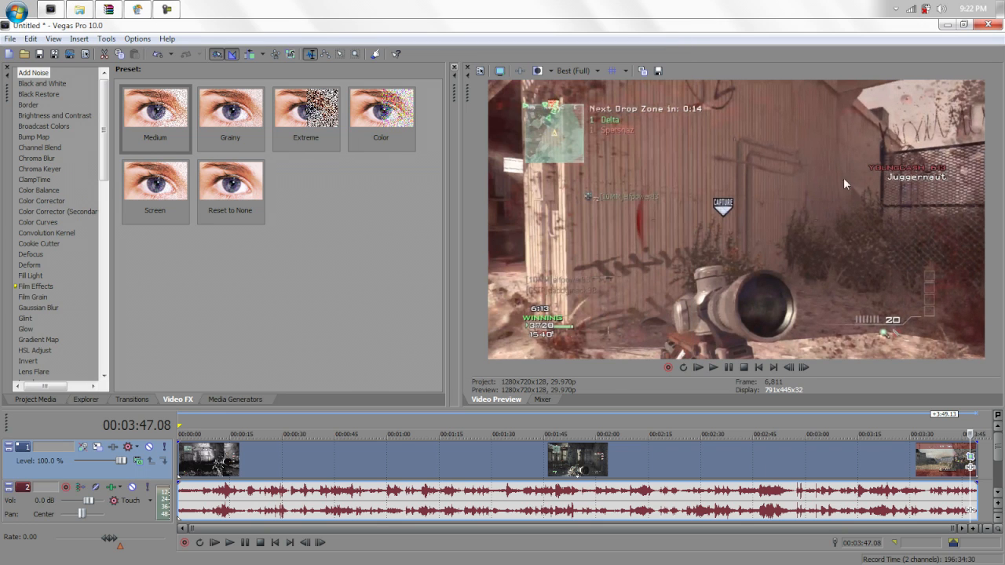
{"action": "left_click", "coordinate": [358, 433]}
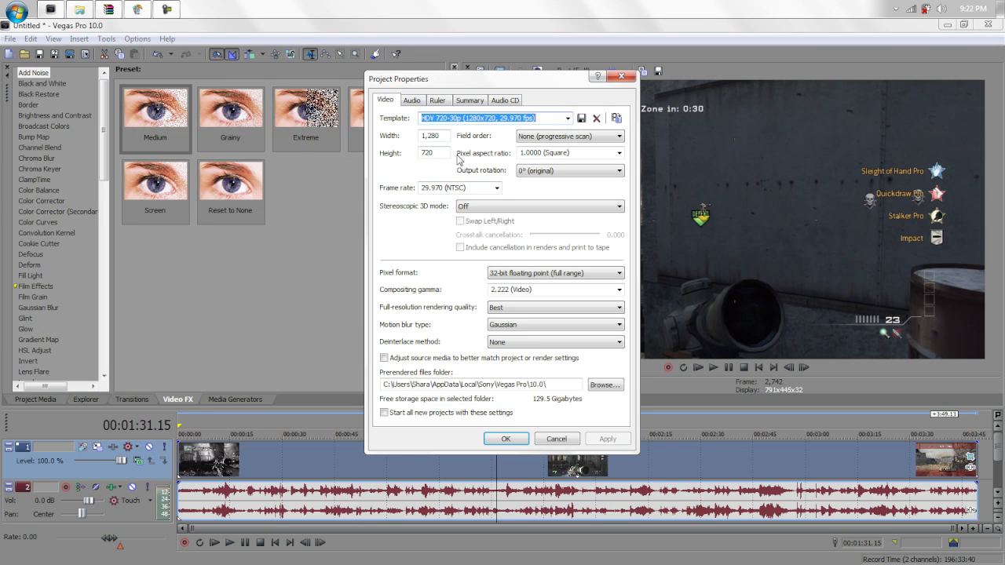
Set pixel format to 32-bit floating point (full range), review Audio, Audio CD and Ruler settings, and apply.
{"action": "left_click", "coordinate": [432, 135]}
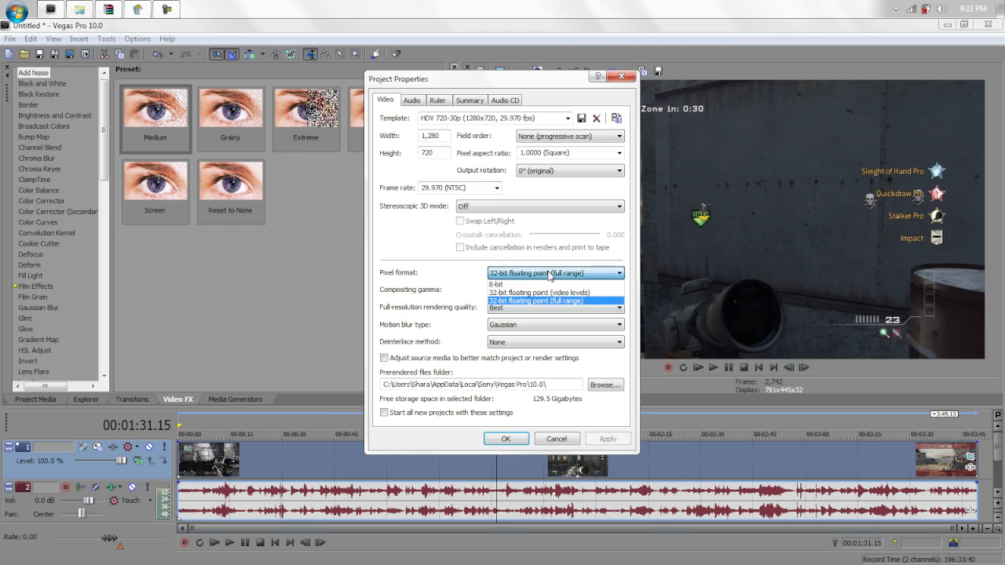
{"action": "left_click", "coordinate": [556, 289]}
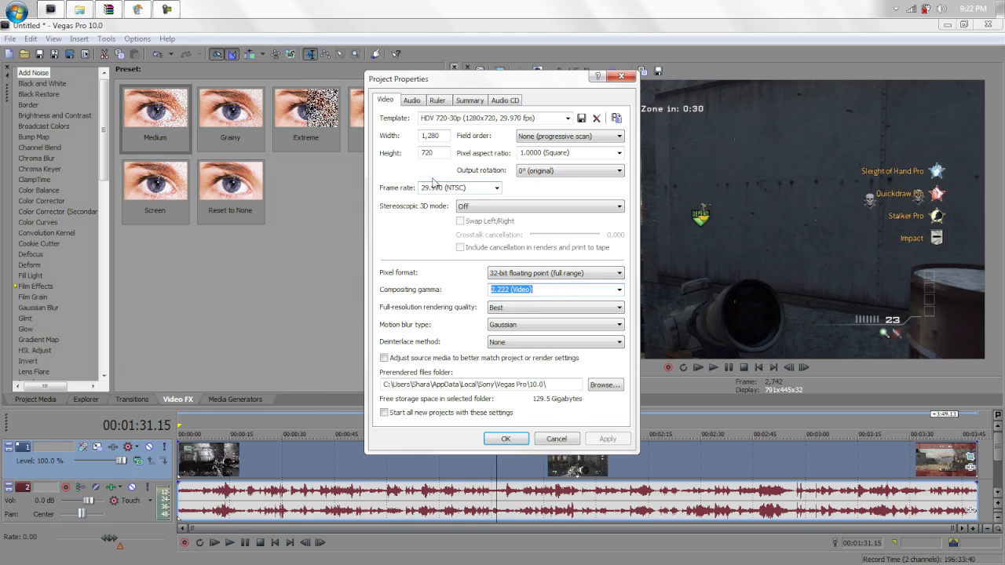
{"action": "left_click", "coordinate": [412, 100]}
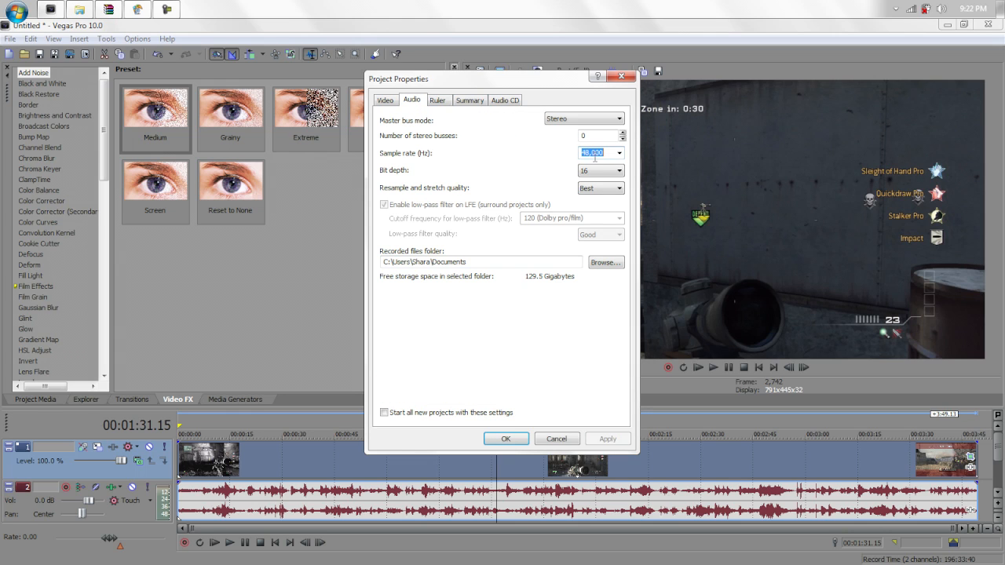
{"action": "left_click", "coordinate": [505, 101]}
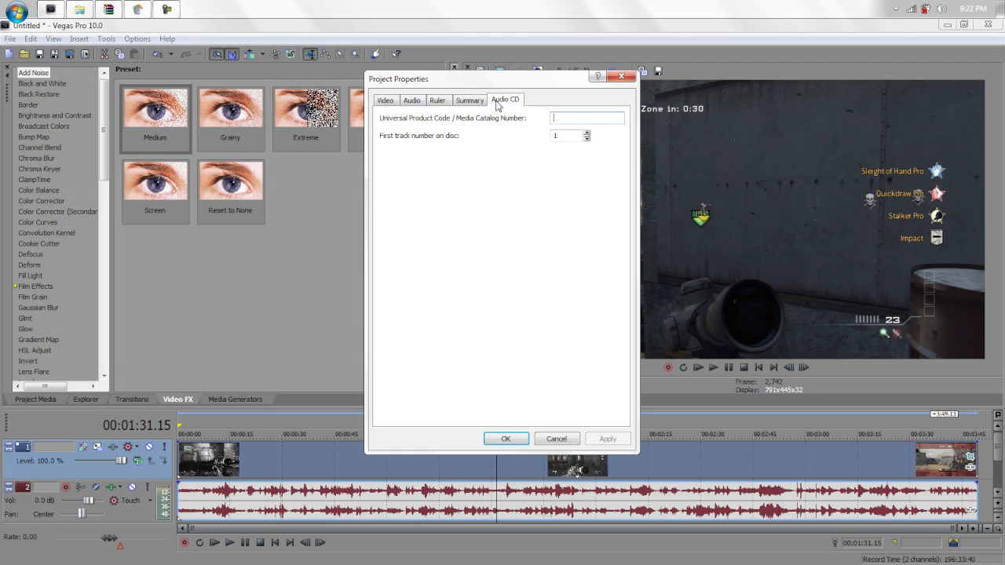
{"action": "left_click", "coordinate": [436, 101]}
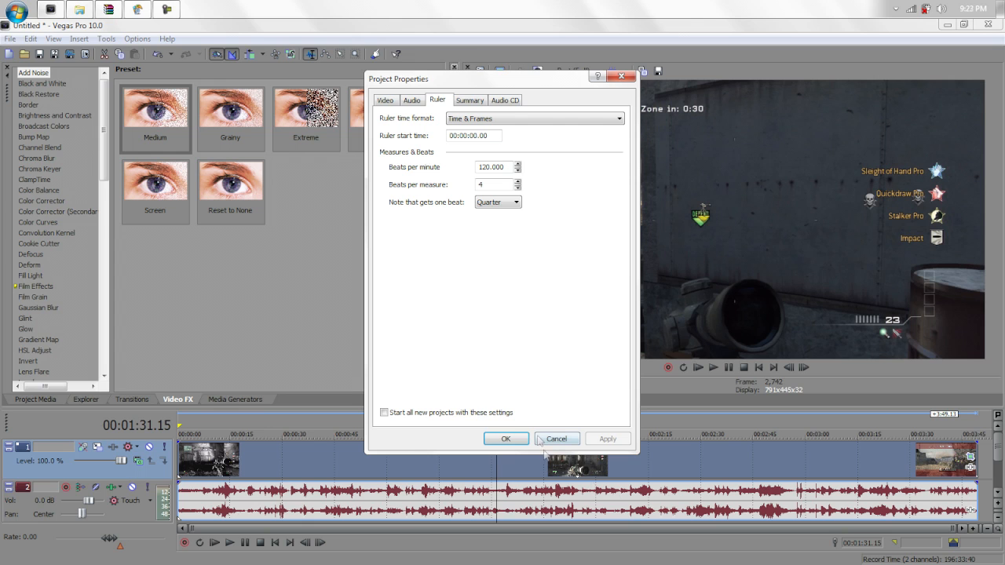
{"action": "left_click", "coordinate": [506, 438]}
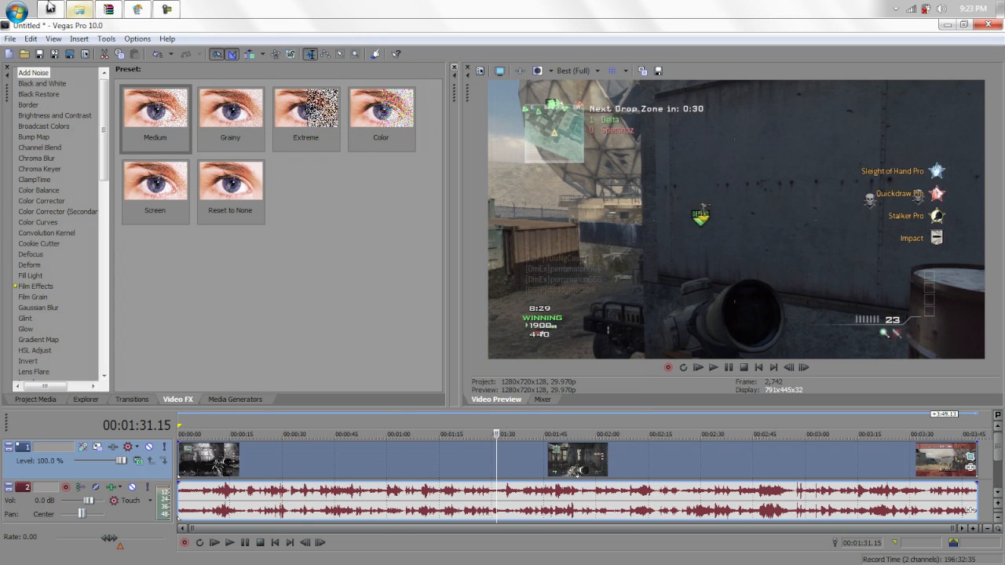
Start Render As and bring up the HD PVR MainConcept AVC/AAC template's custom settings.
{"action": "left_click", "coordinate": [10, 37]}
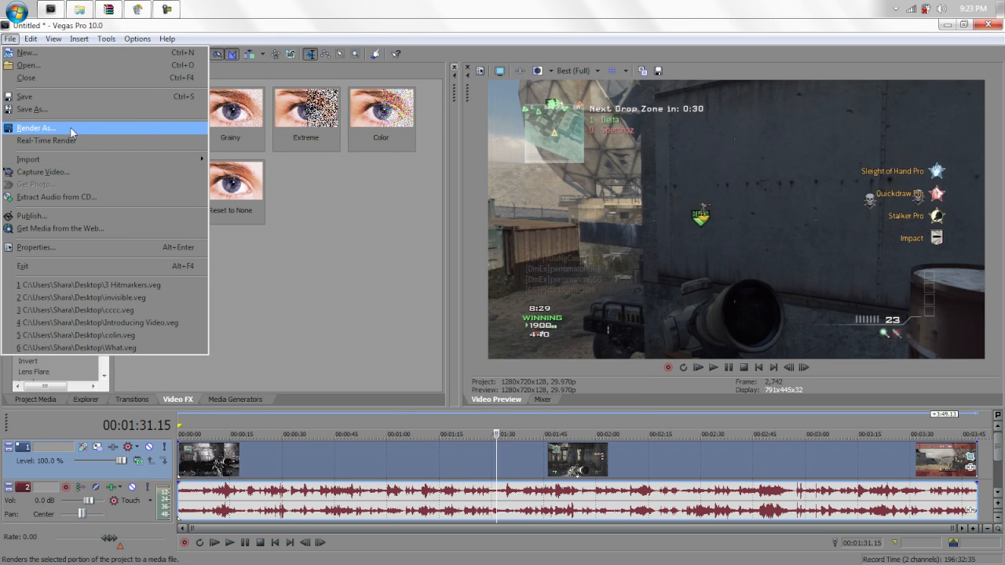
{"action": "left_click", "coordinate": [35, 128]}
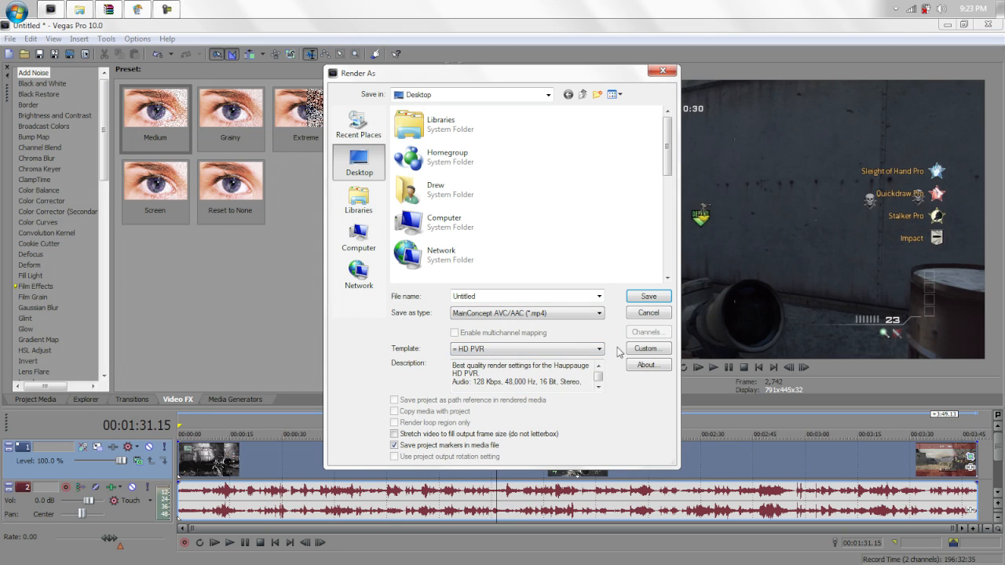
{"action": "left_click", "coordinate": [647, 349]}
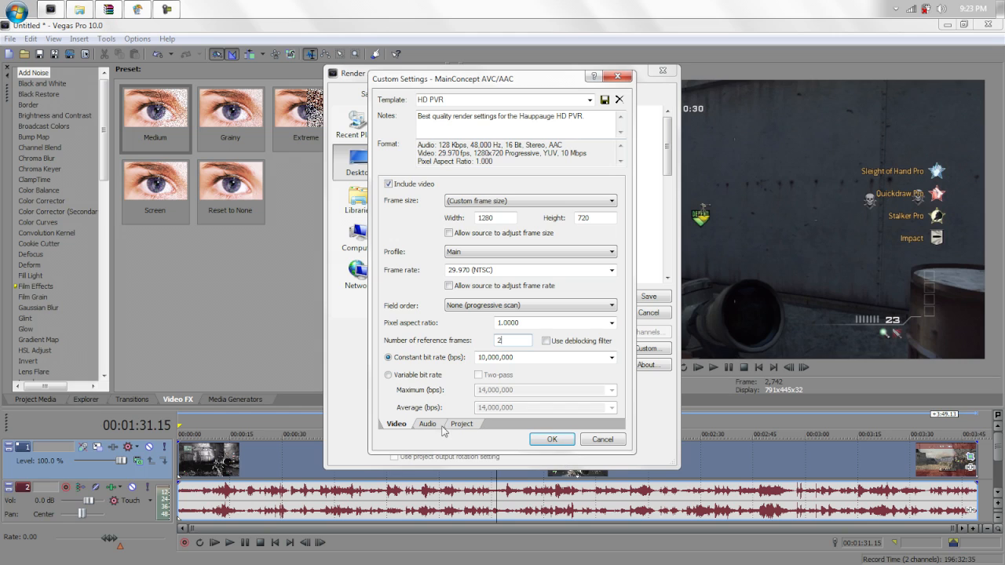
Review the template's Audio and Project settings (48 kHz, Best quality) and confirm.
{"action": "left_click", "coordinate": [427, 424]}
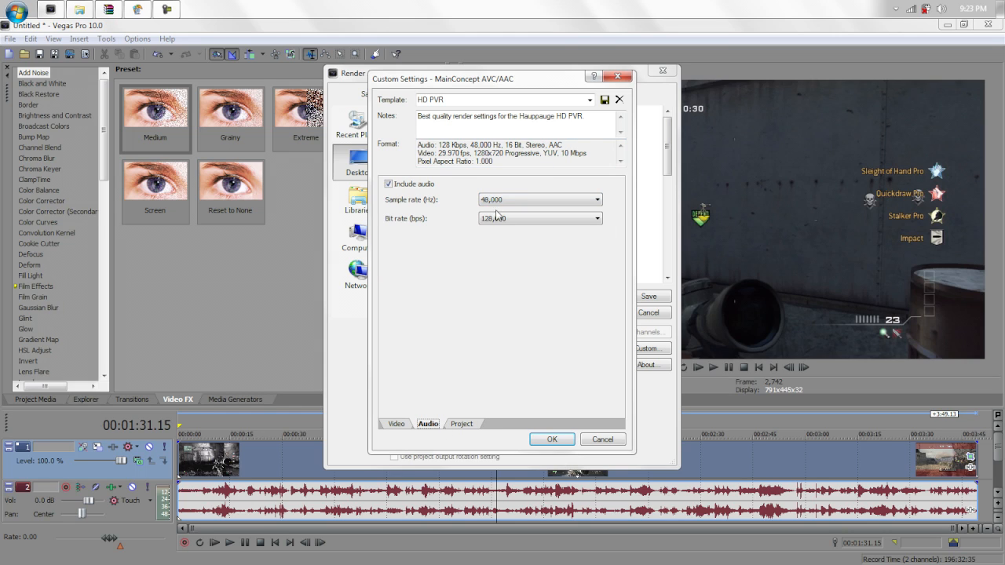
{"action": "left_click", "coordinate": [462, 424]}
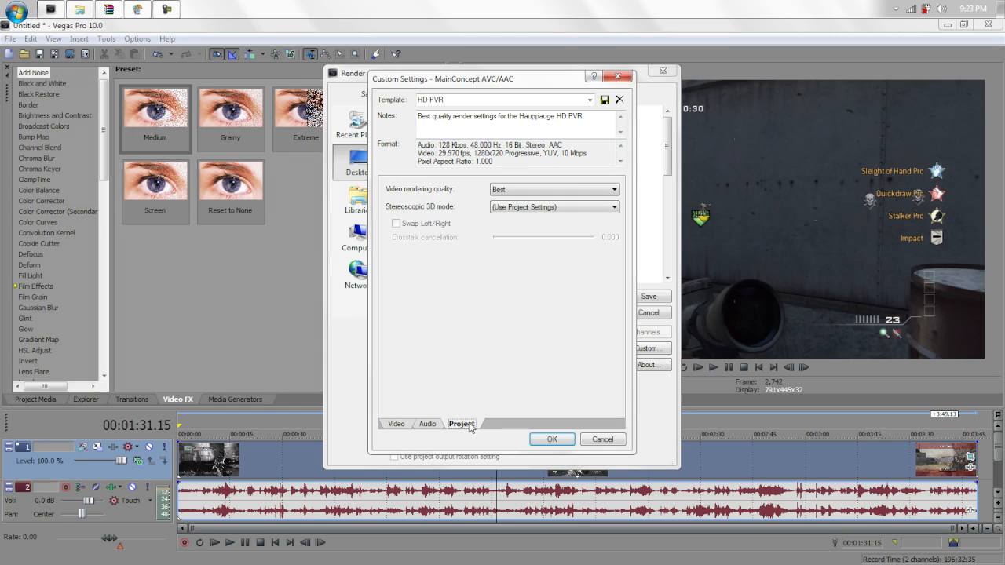
{"action": "left_click", "coordinate": [462, 424]}
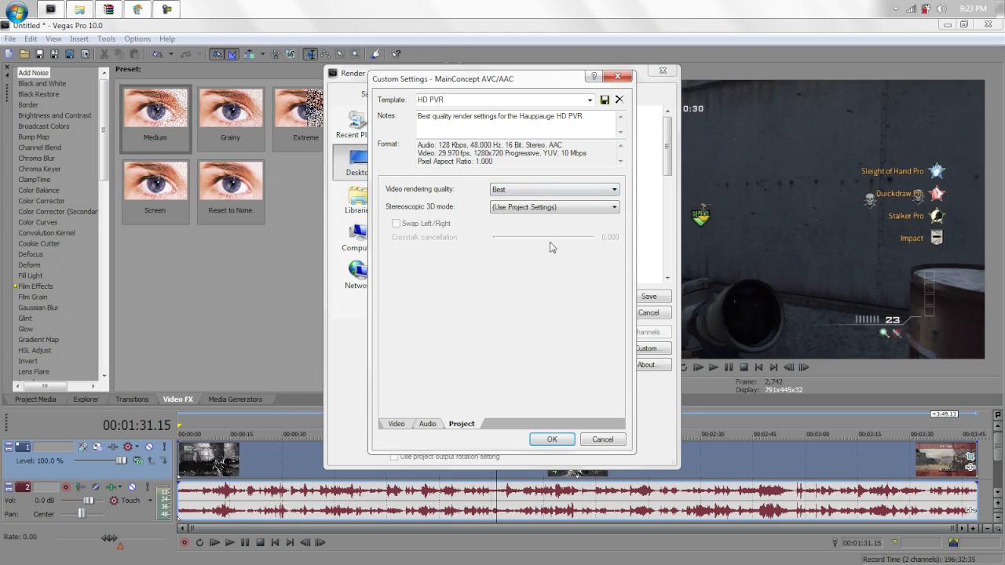
{"action": "left_click", "coordinate": [553, 440]}
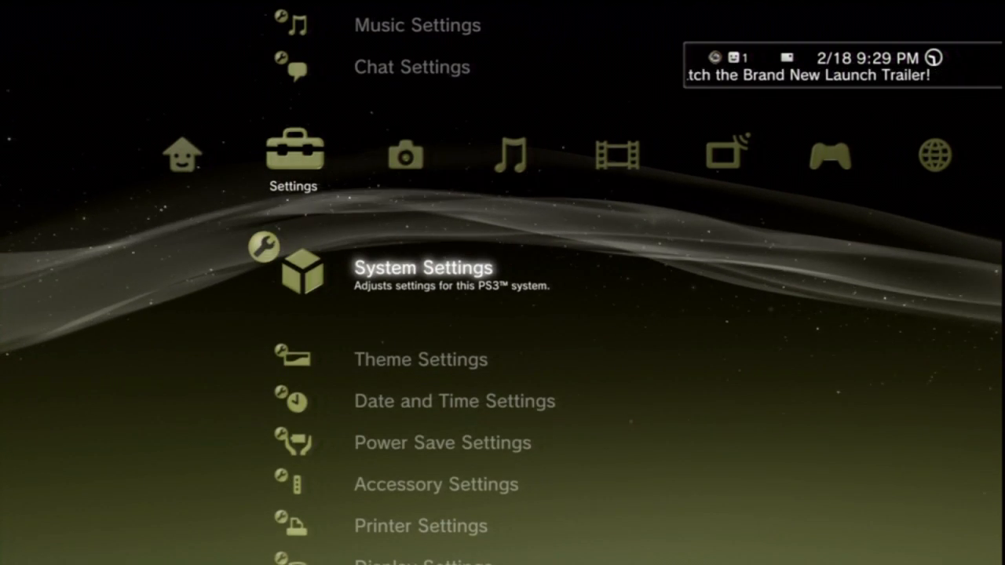
Navigate to Display Settings and enter Video Output Settings for connector selection.
{"action": "scroll", "scroll_direction": "down", "scroll_amount": 3}
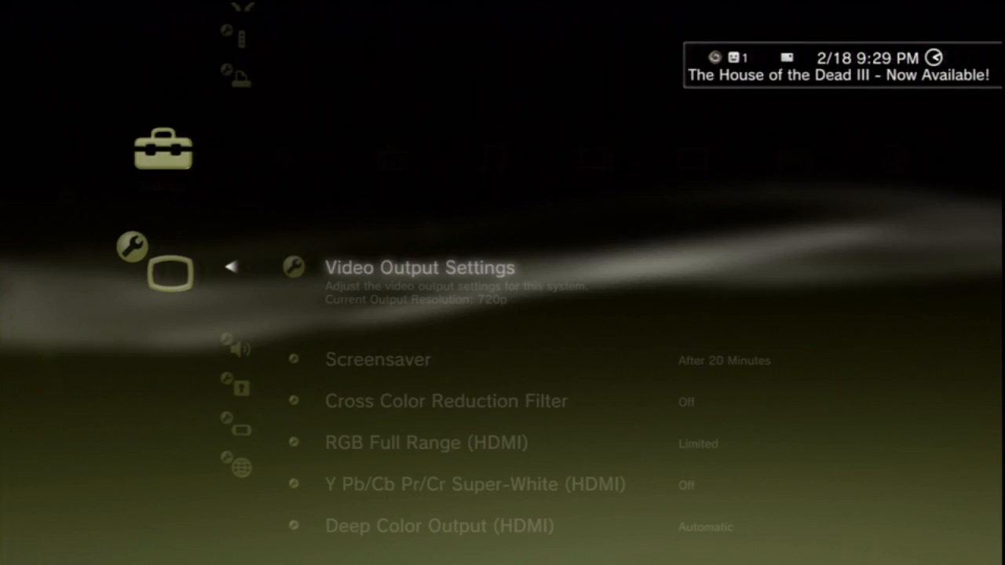
{"action": "left_click", "coordinate": [420, 267]}
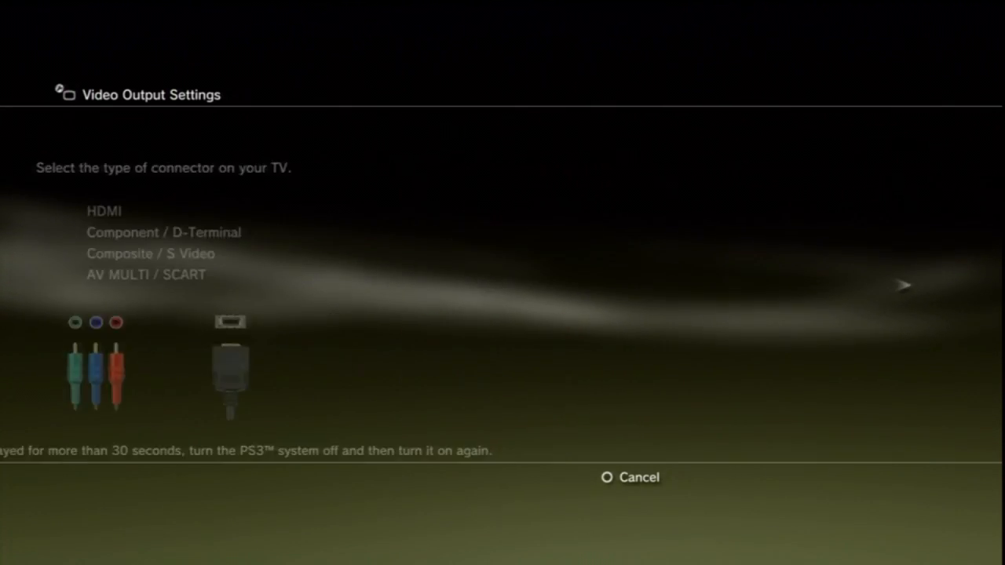